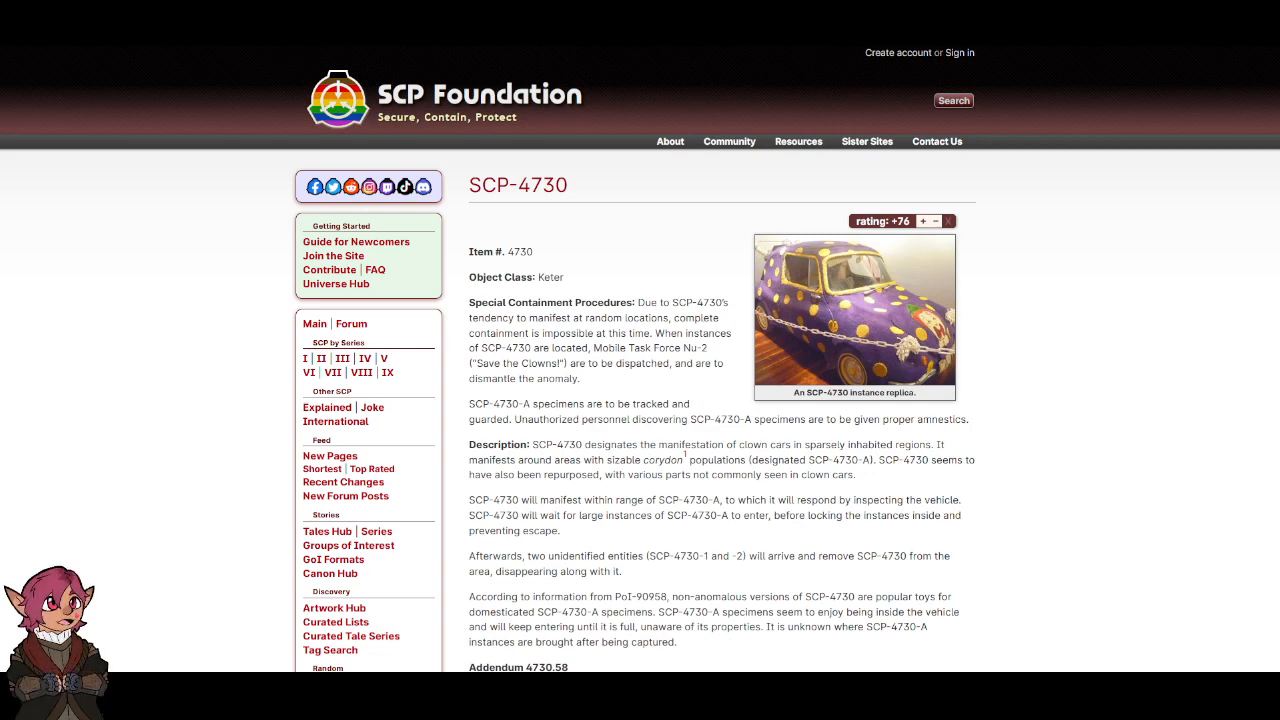
pyautogui.scroll(-3)
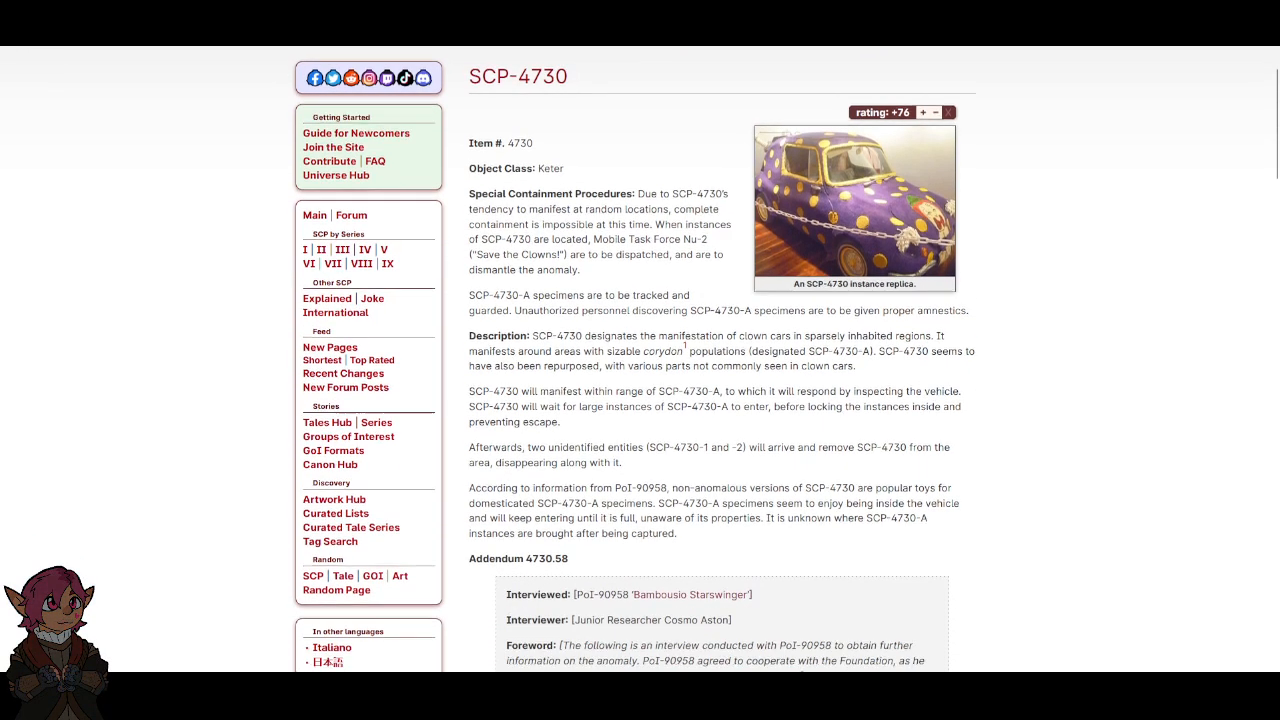
pyautogui.scroll(-3)
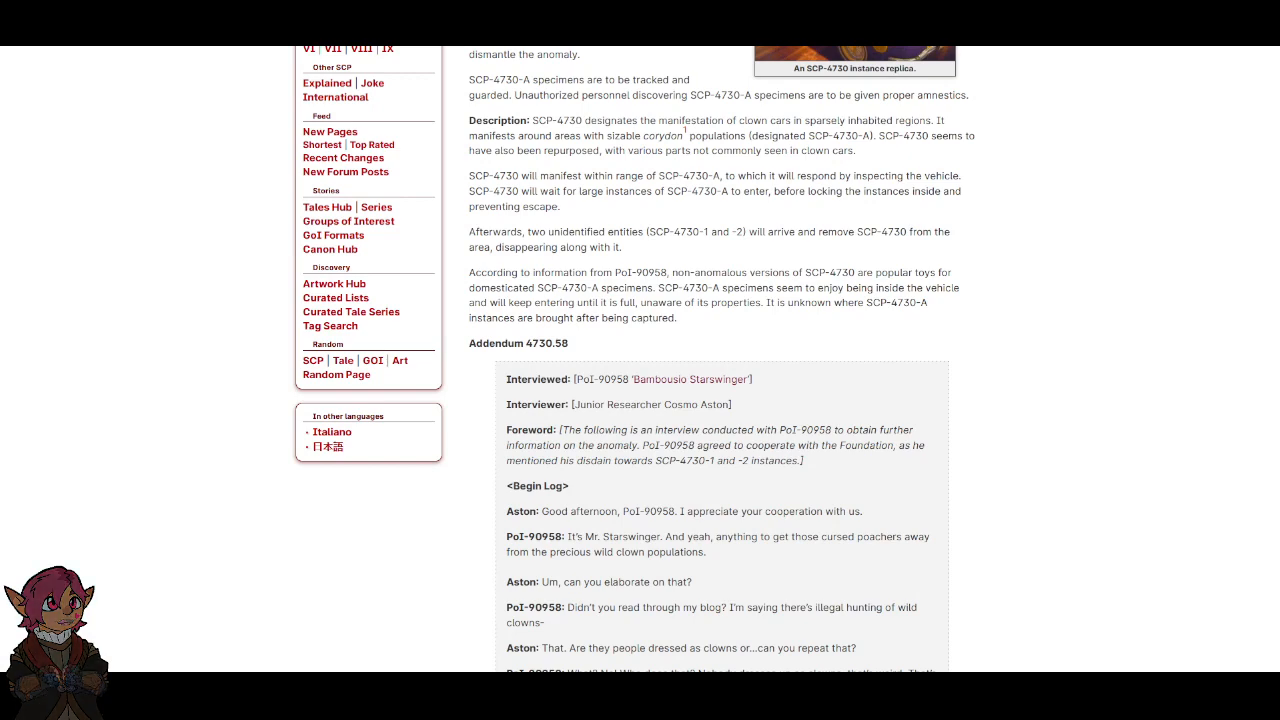
pyautogui.scroll(-3)
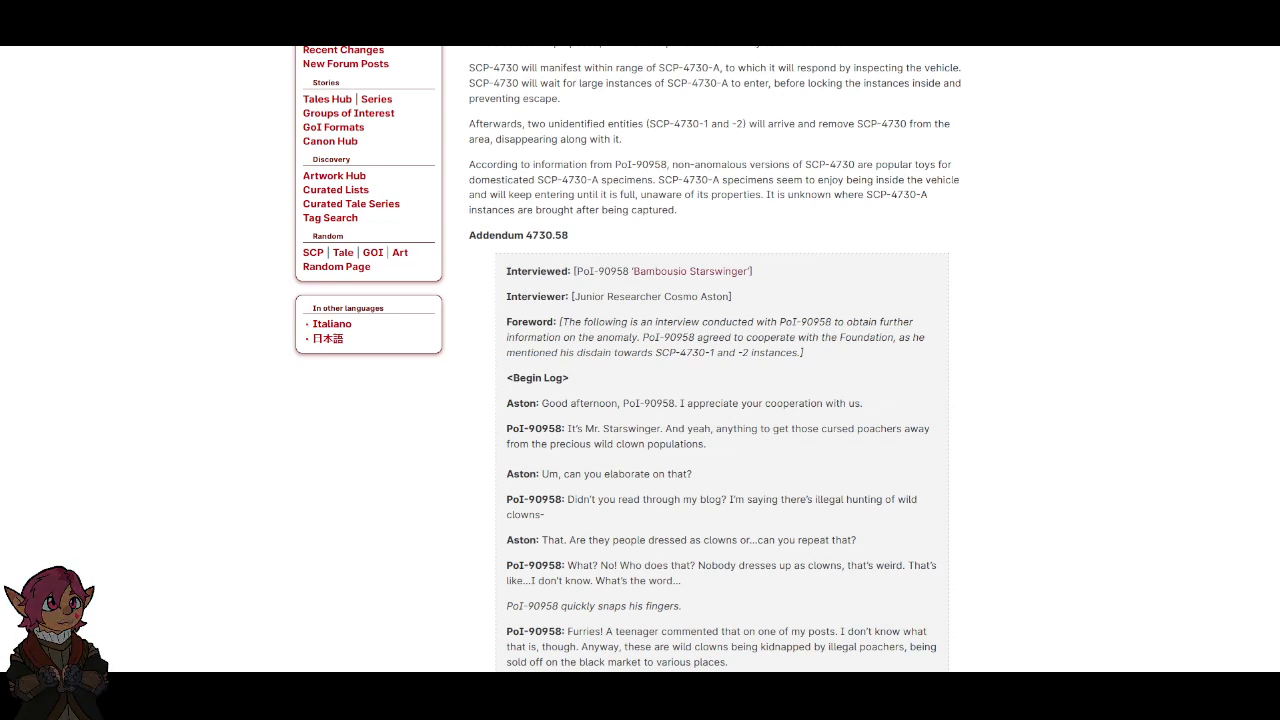
pyautogui.scroll(-3)
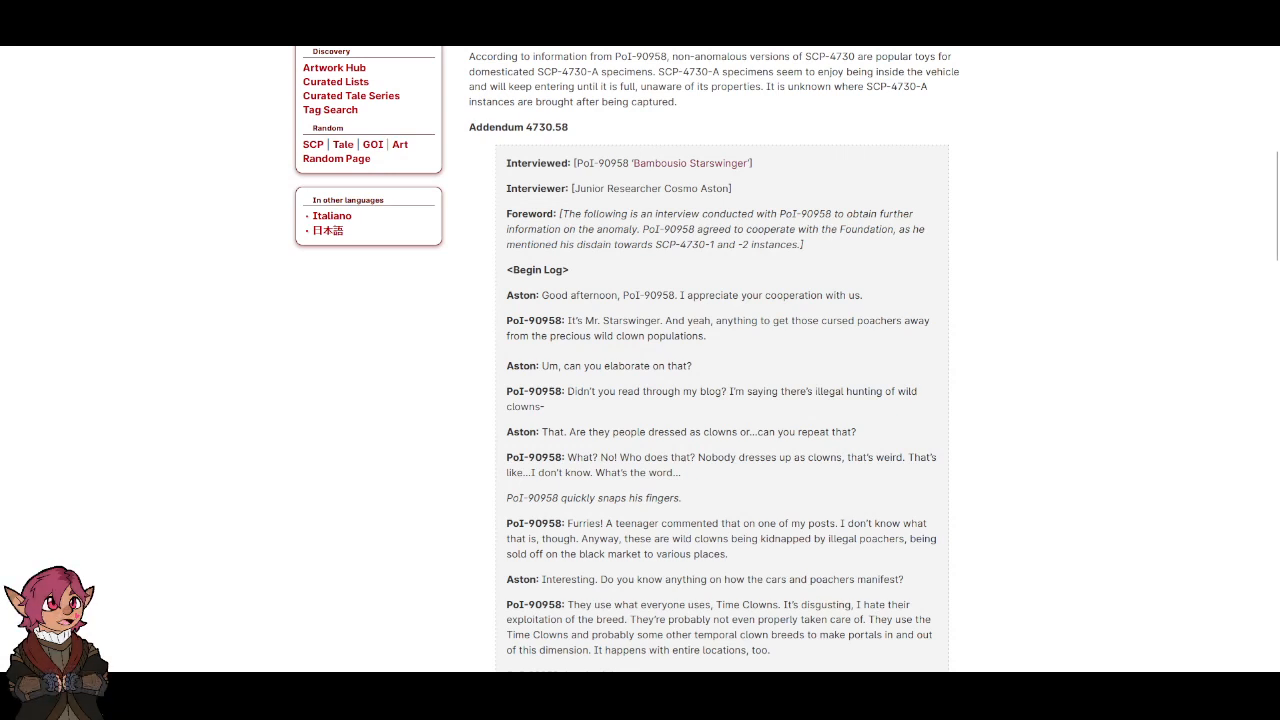
pyautogui.scroll(-3)
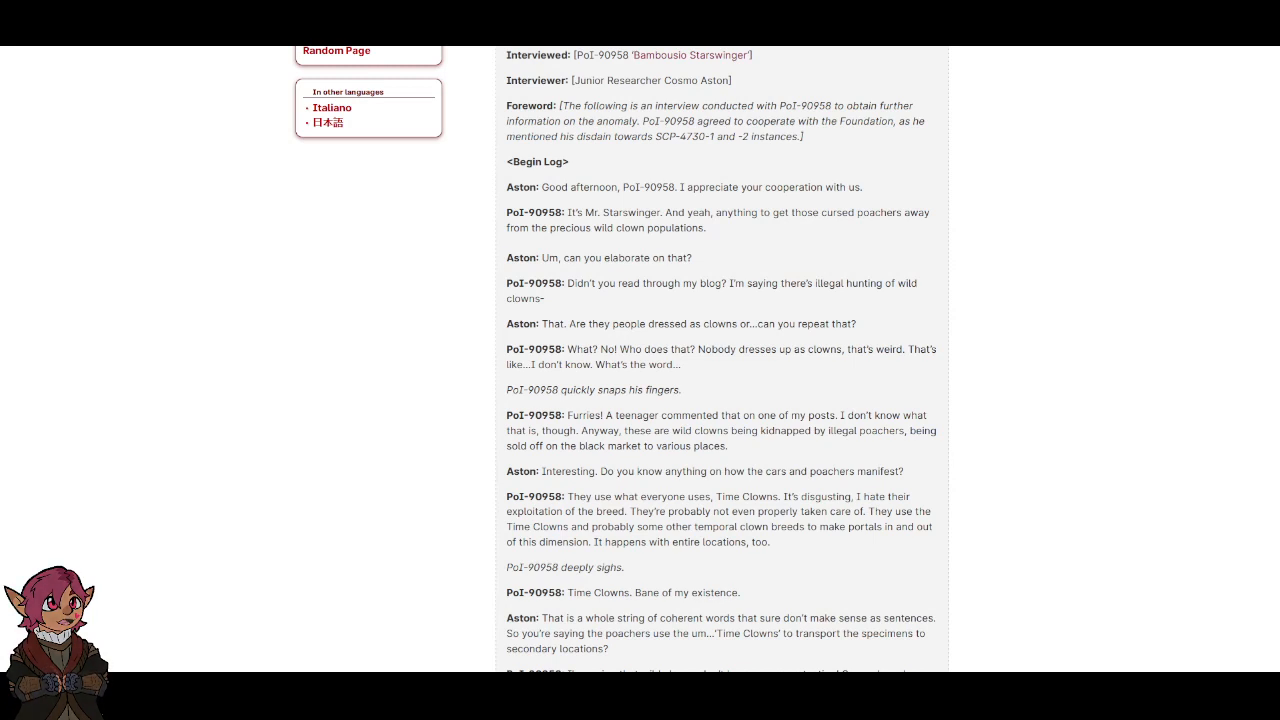
pyautogui.scroll(-3)
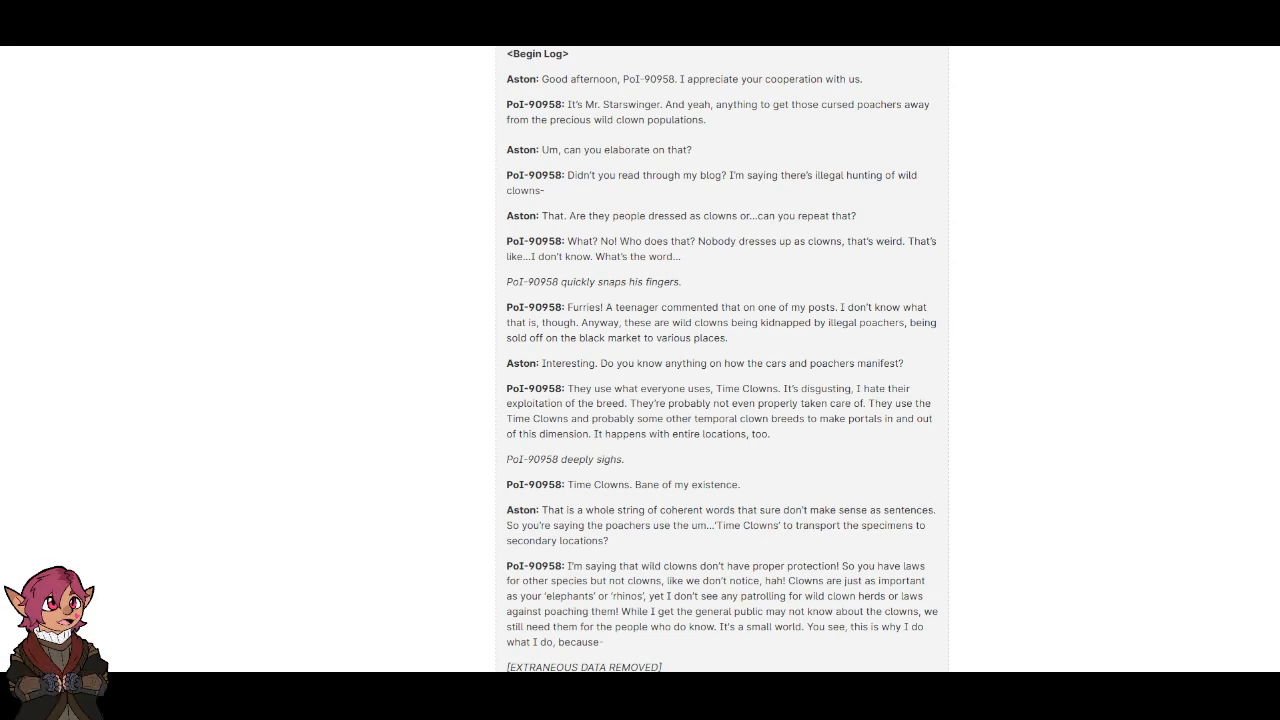
pyautogui.scroll(-3)
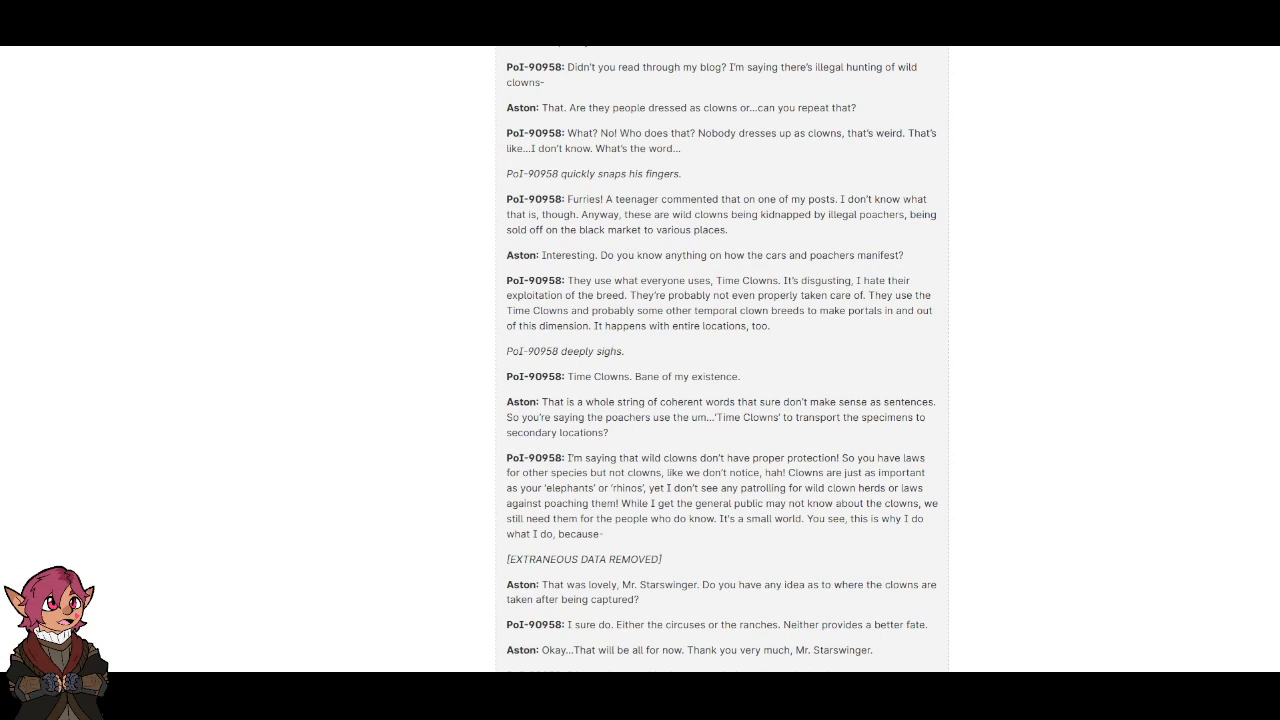
pyautogui.scroll(-3)
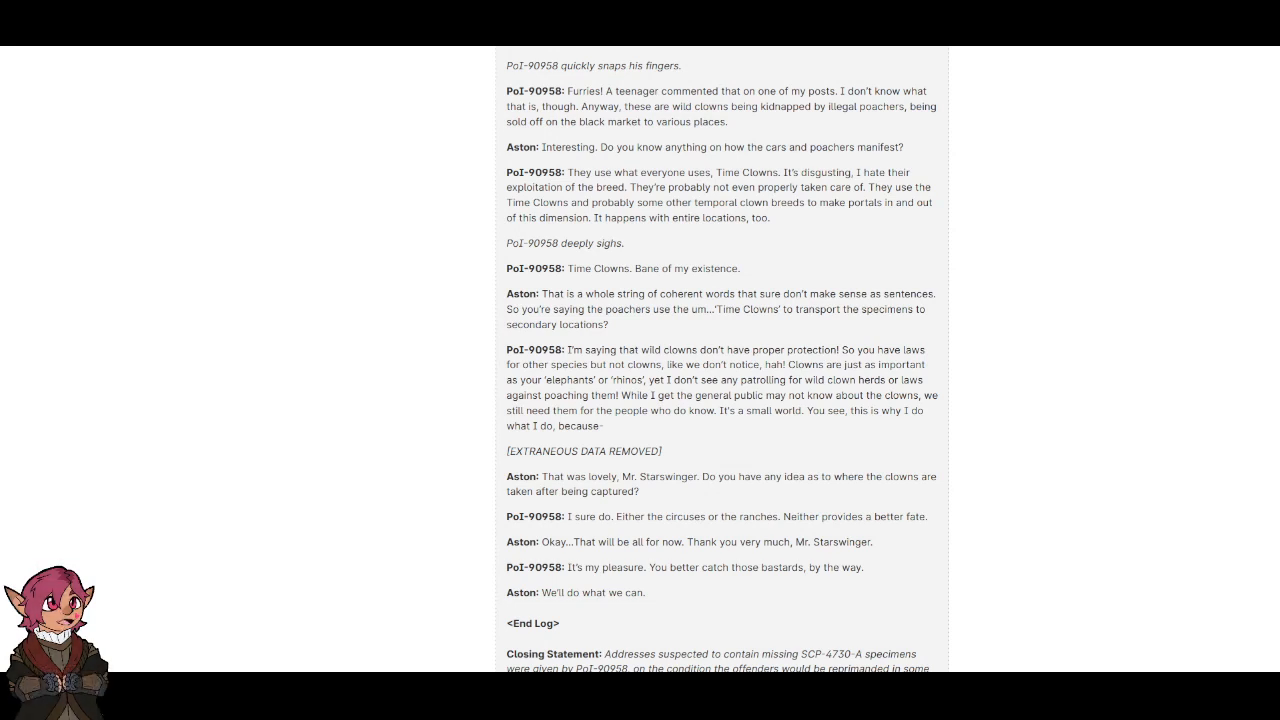
pyautogui.scroll(-3)
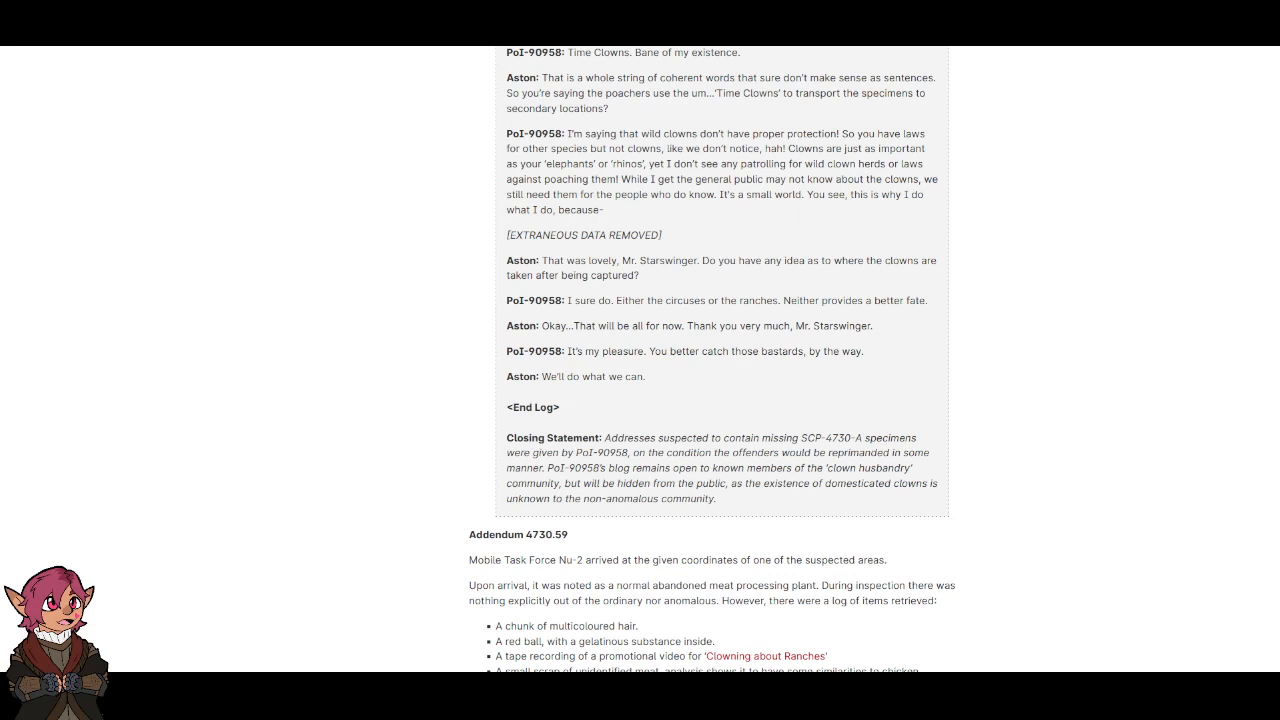
pyautogui.scroll(-3)
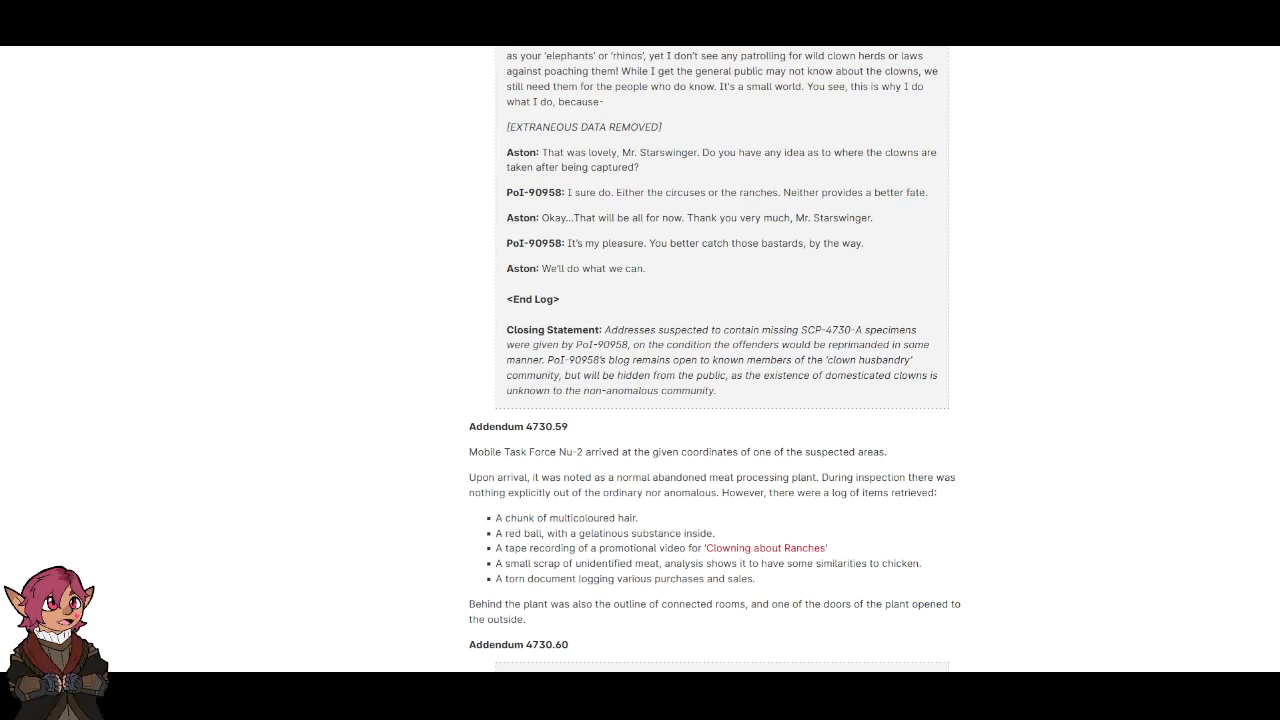
pyautogui.scroll(-3)
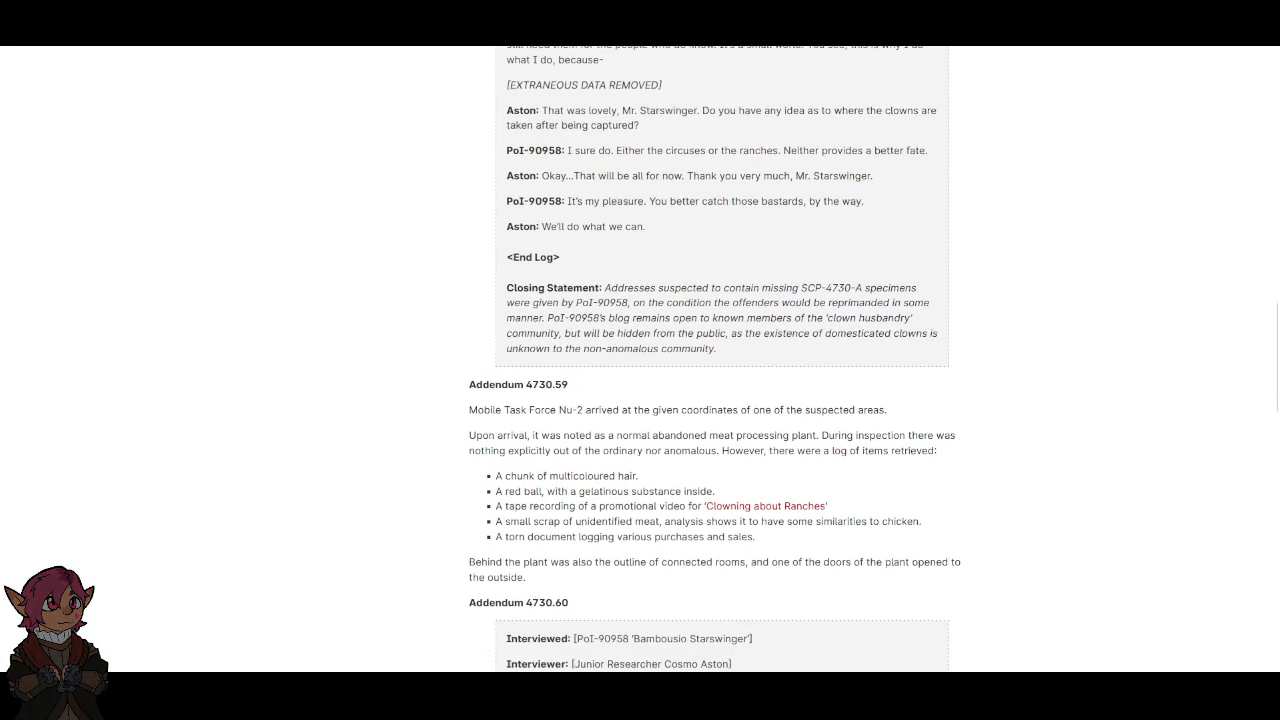
pyautogui.scroll(-3)
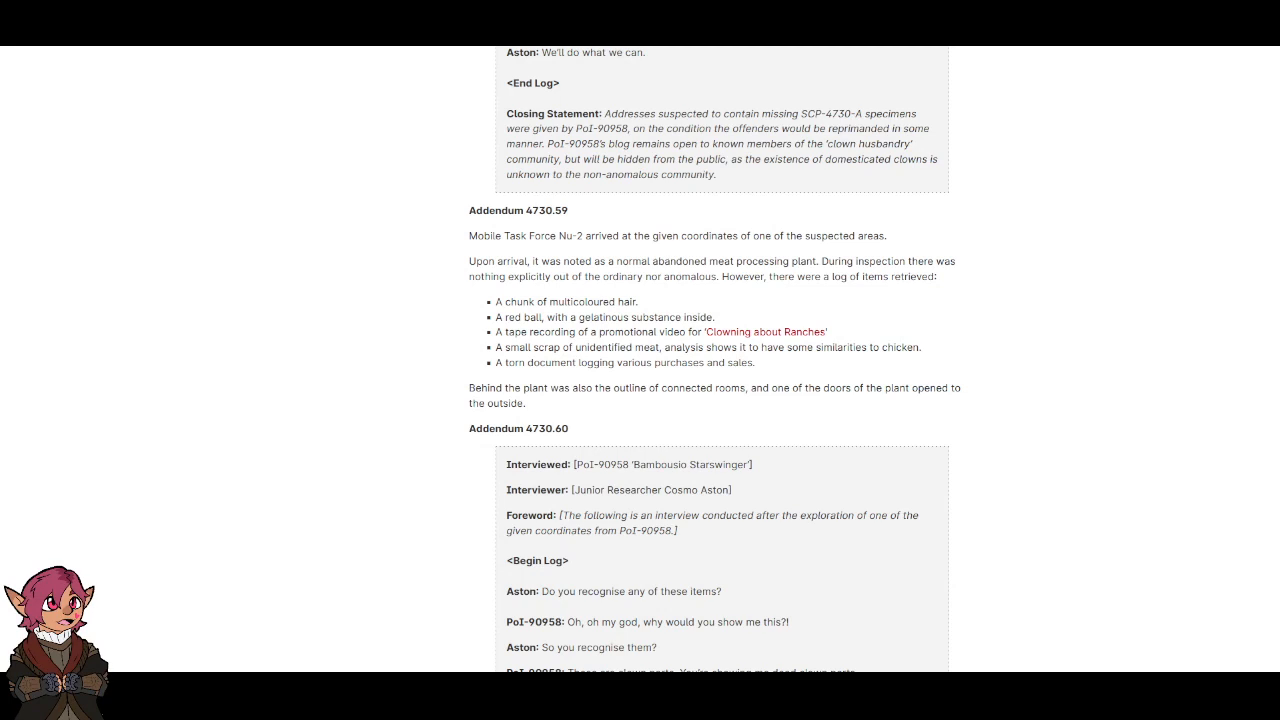
pyautogui.scroll(-3)
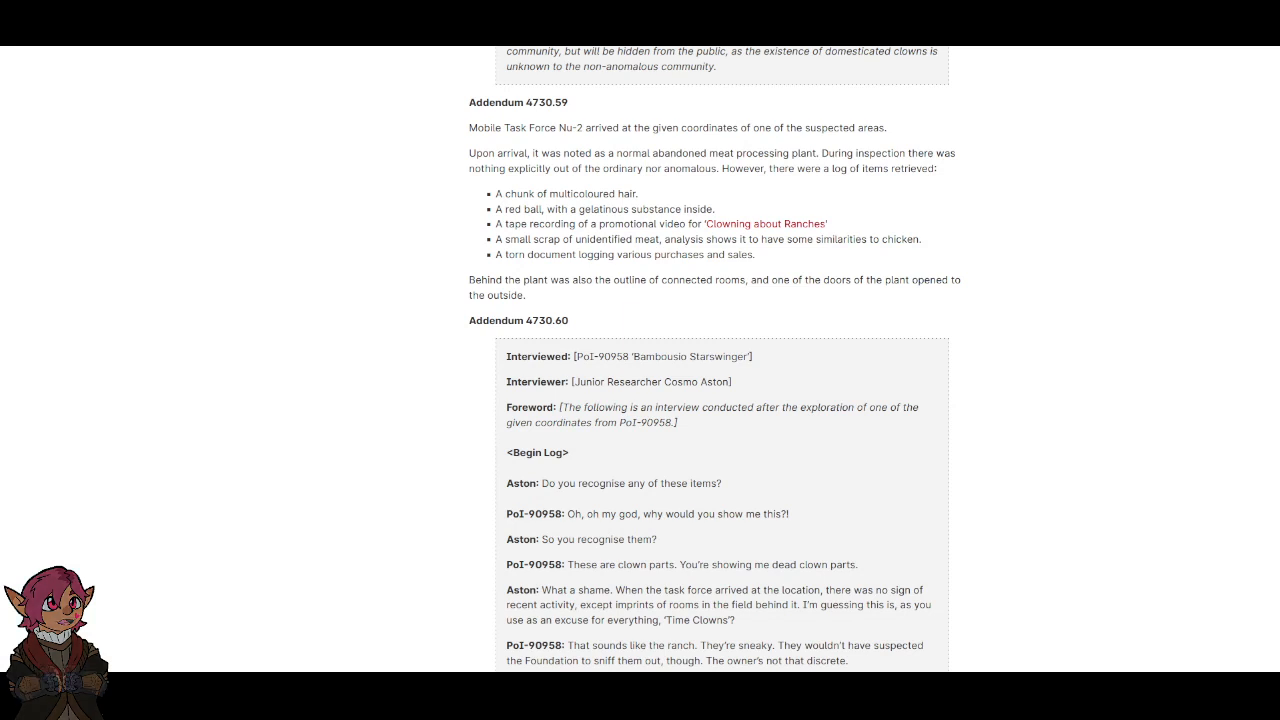
pyautogui.scroll(-3)
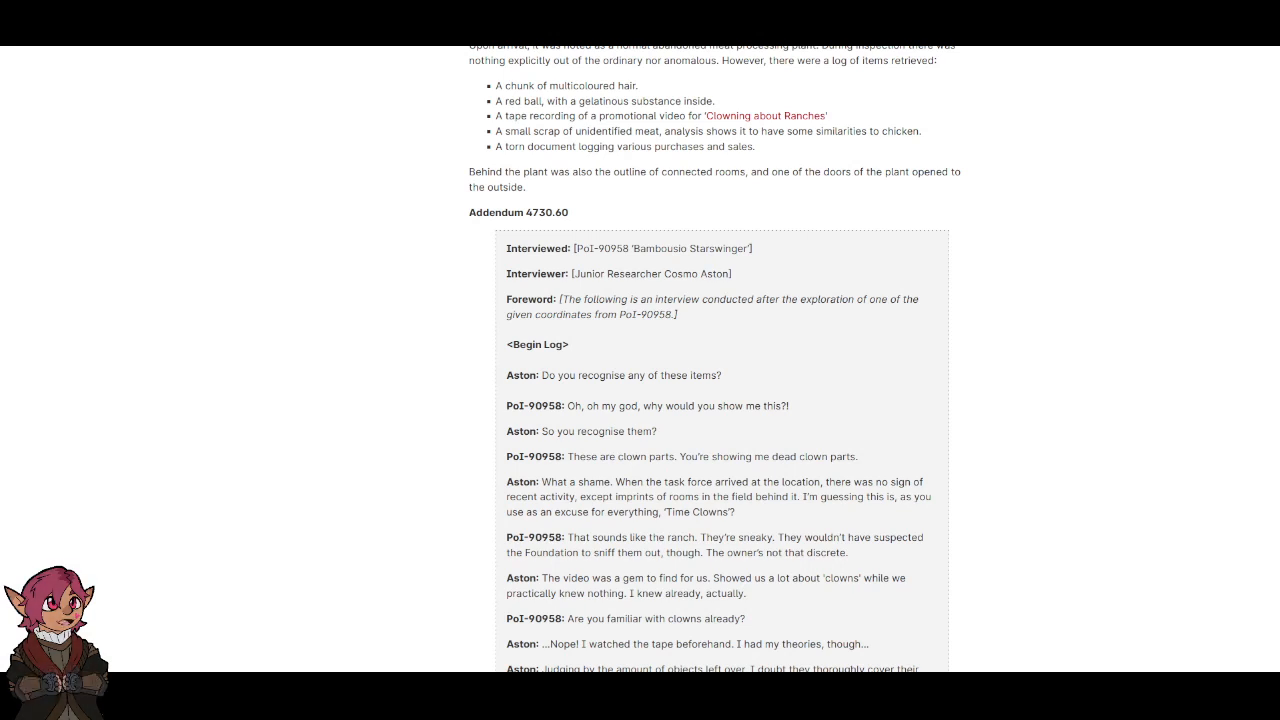
pyautogui.scroll(-3)
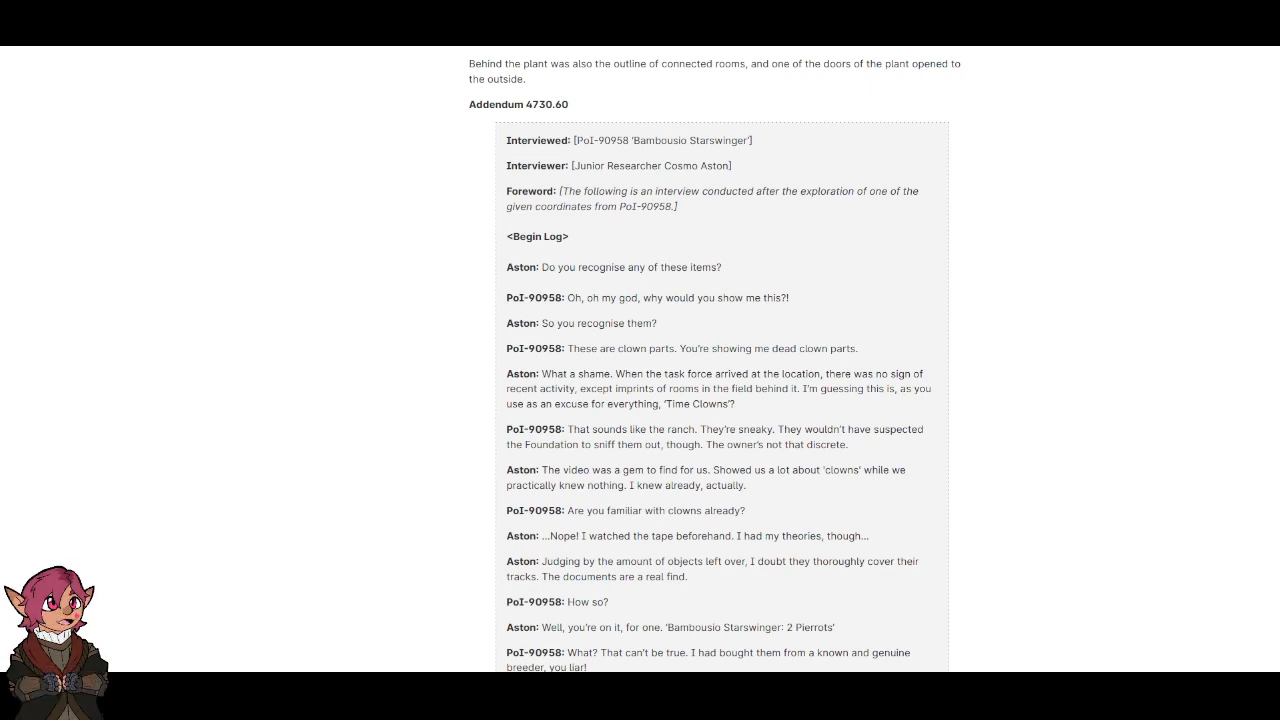
pyautogui.scroll(-3)
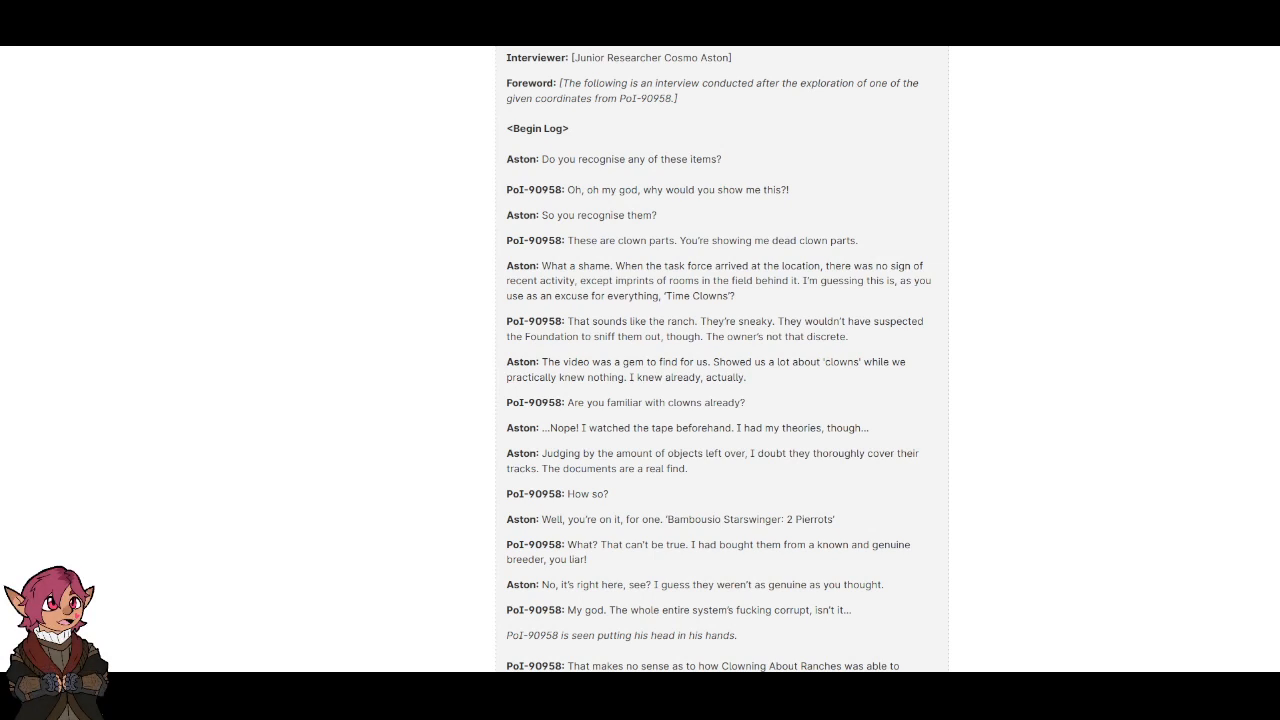
pyautogui.scroll(-3)
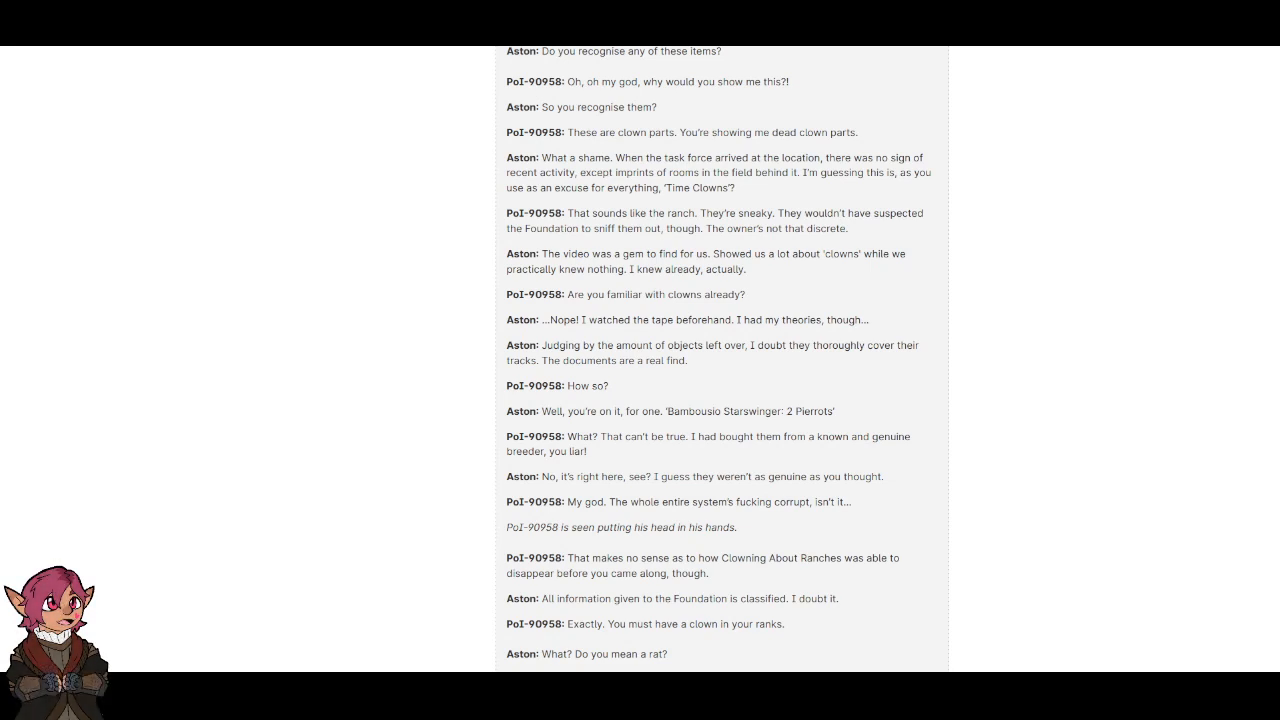
pyautogui.scroll(-3)
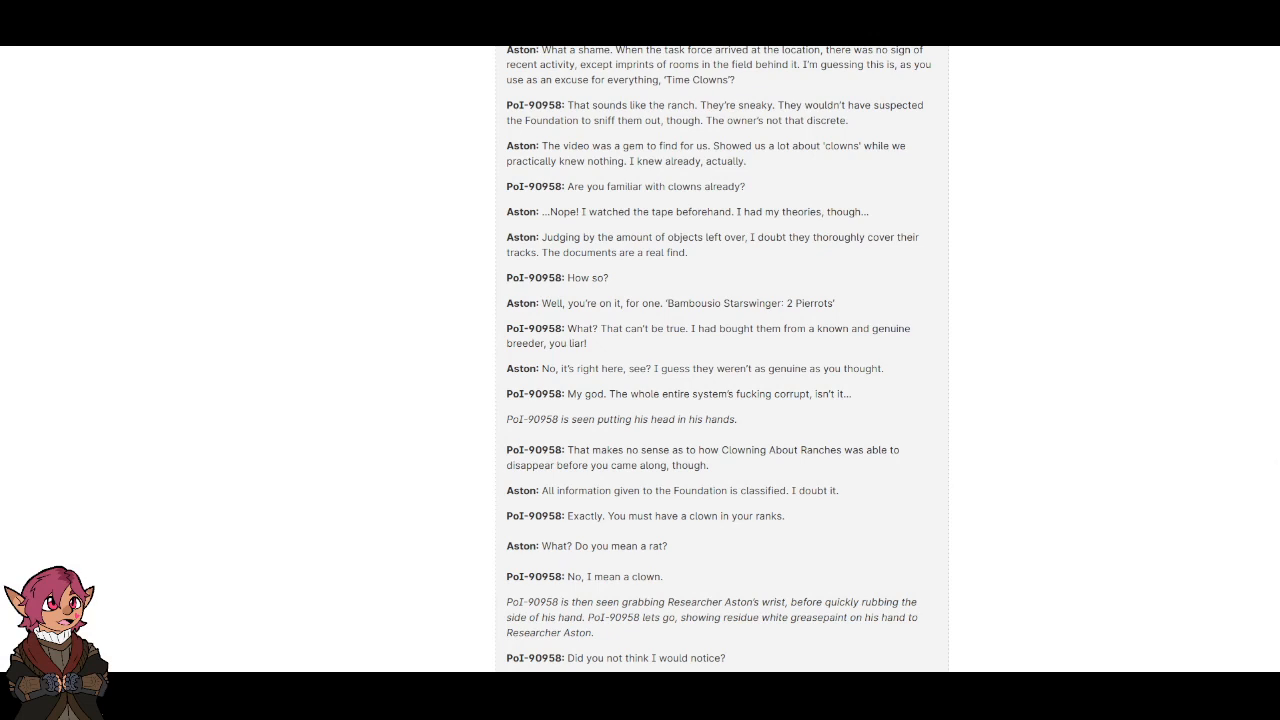
pyautogui.scroll(-3)
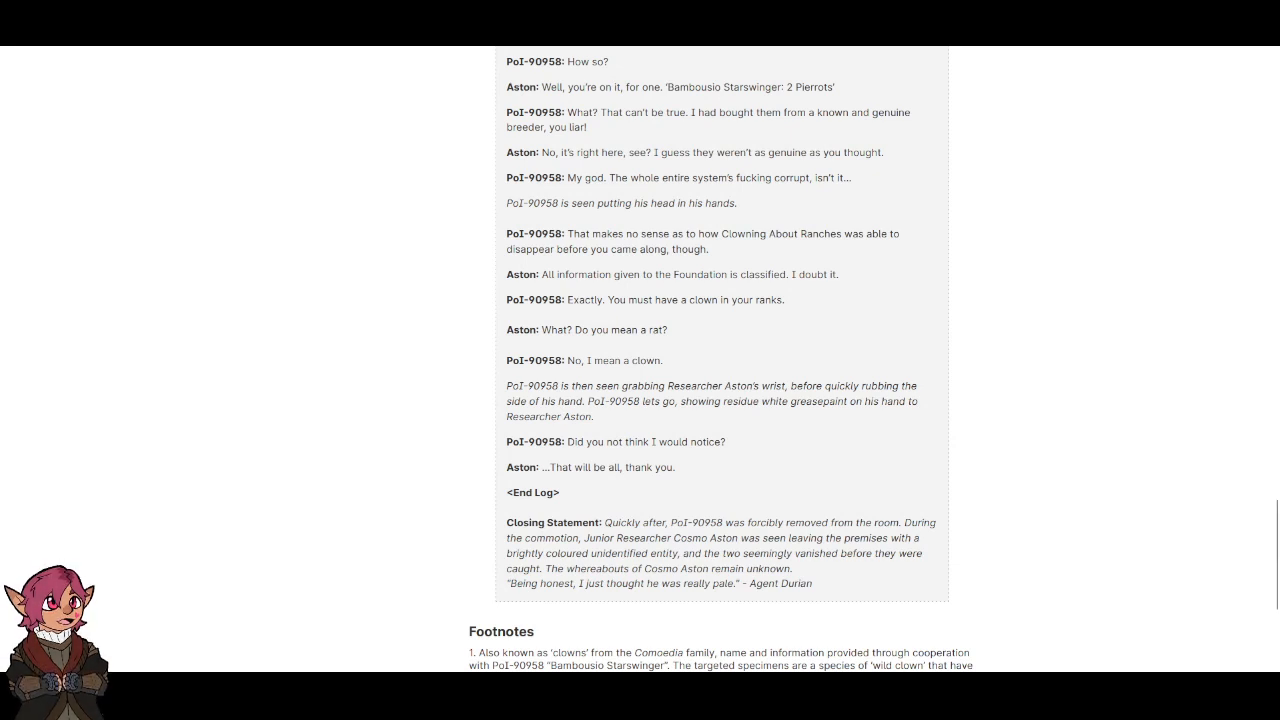
pyautogui.scroll(-3)
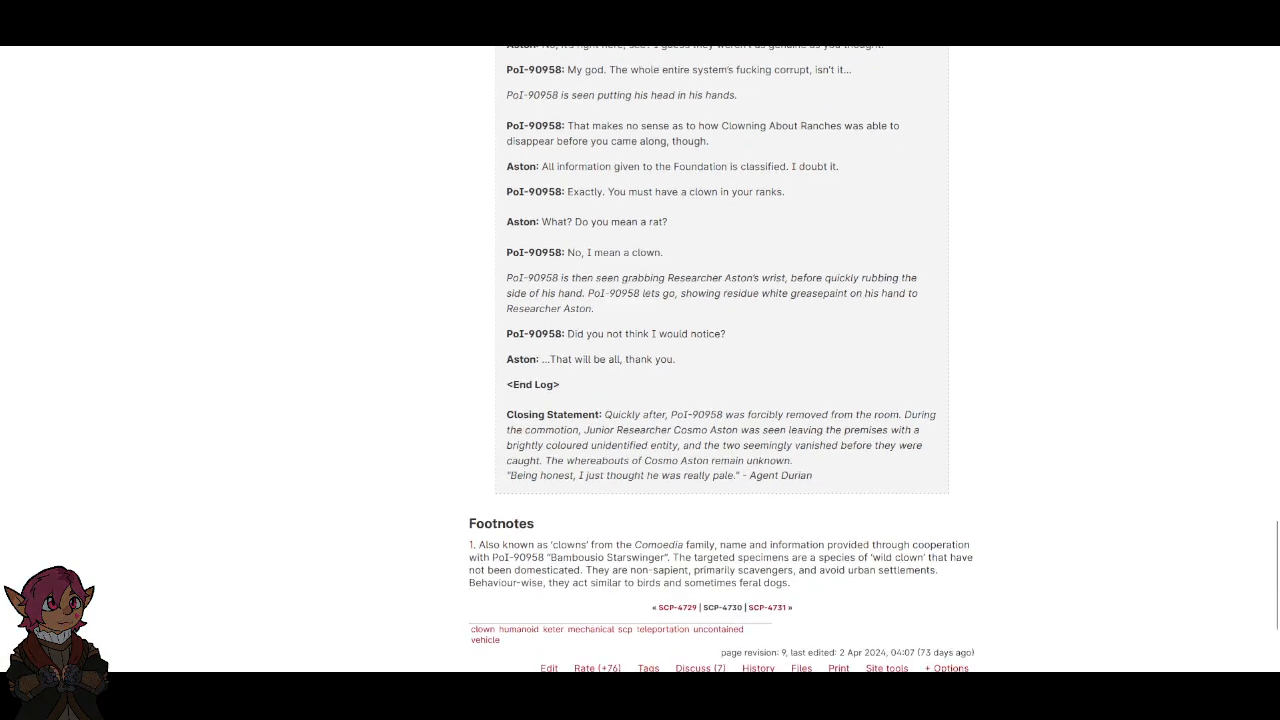